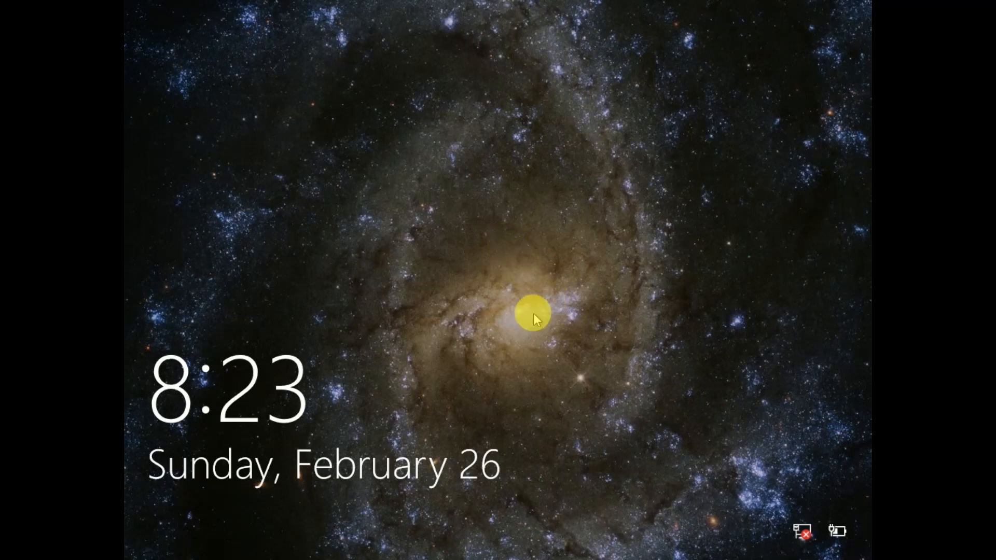
mouse_move(534, 294)
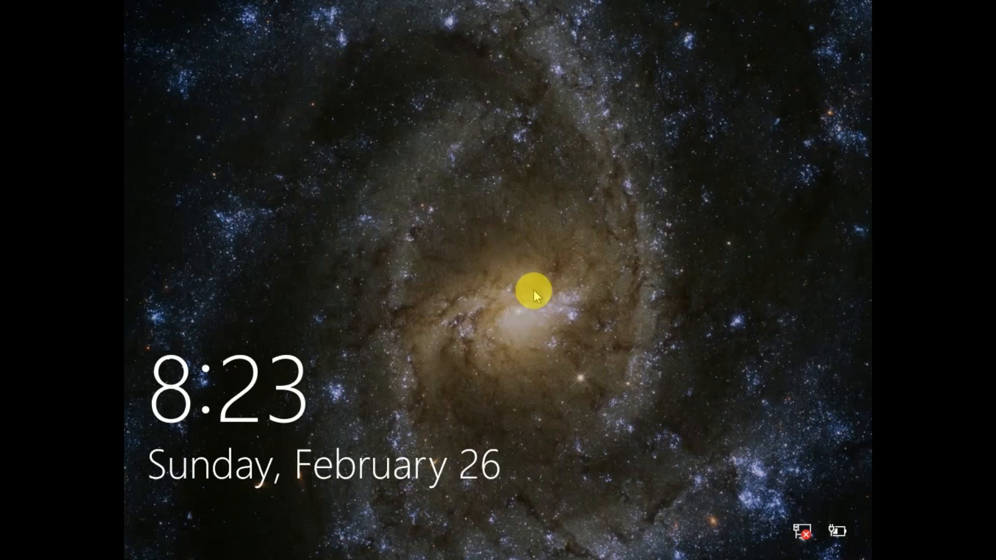
Dismiss the lock screen to bring up the local account's password prompt.
click(532, 294)
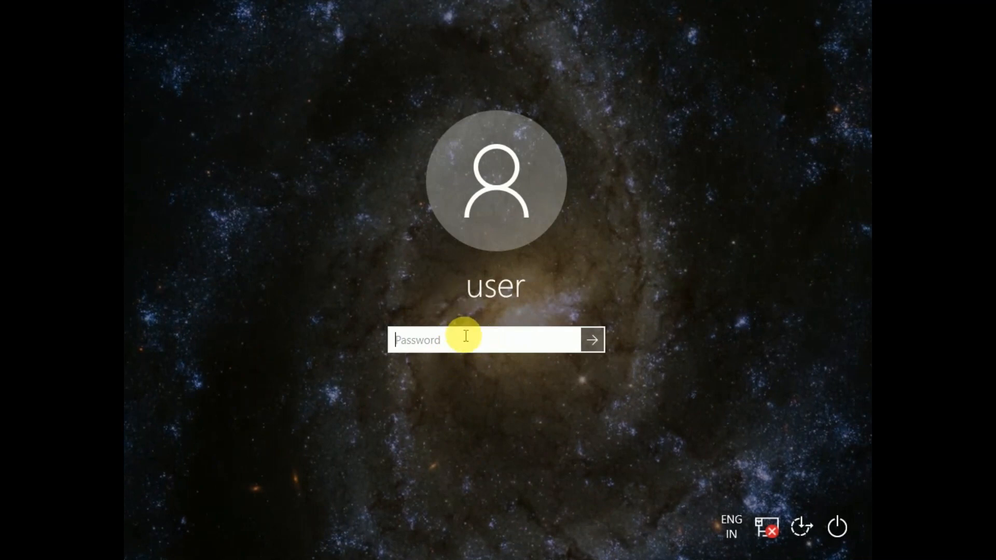
mouse_move(469, 343)
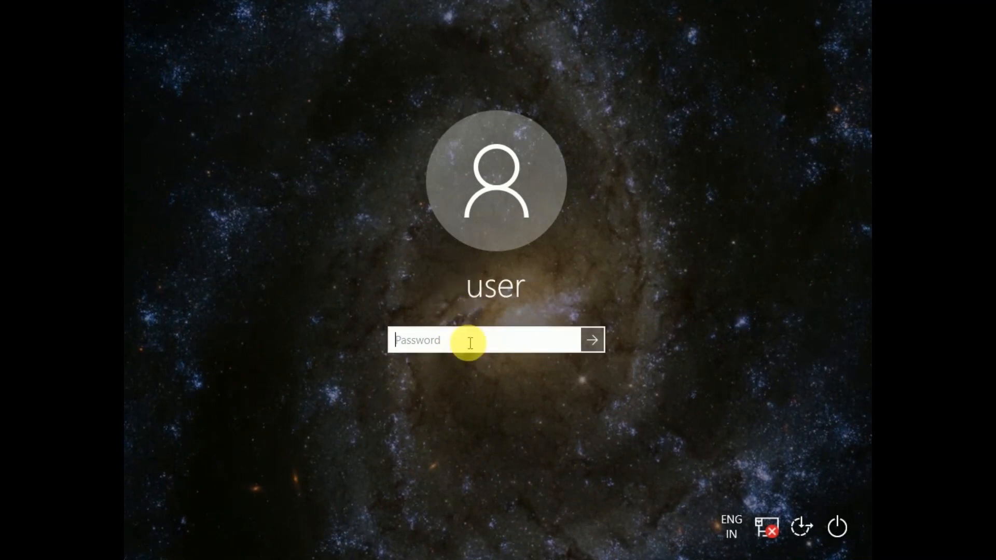
mouse_move(481, 340)
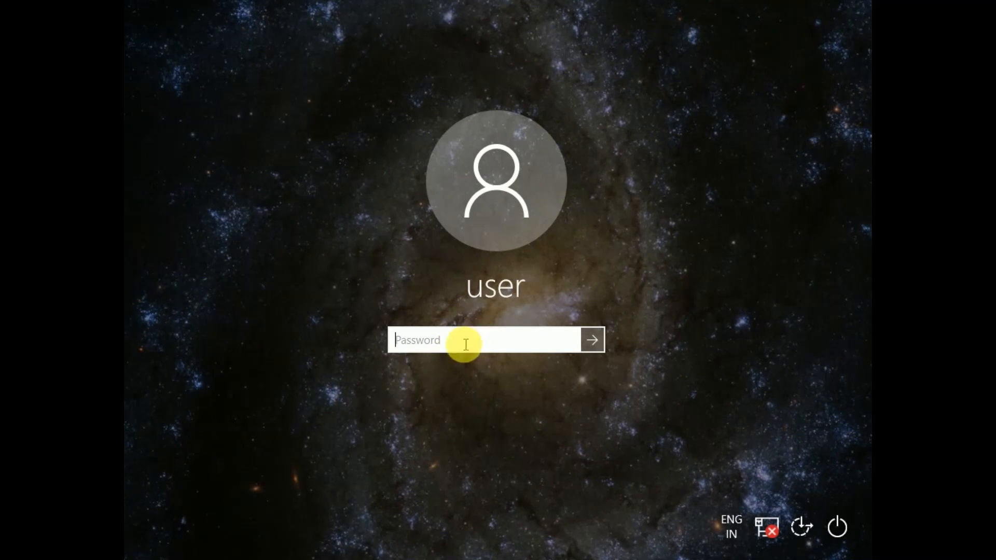
mouse_move(487, 339)
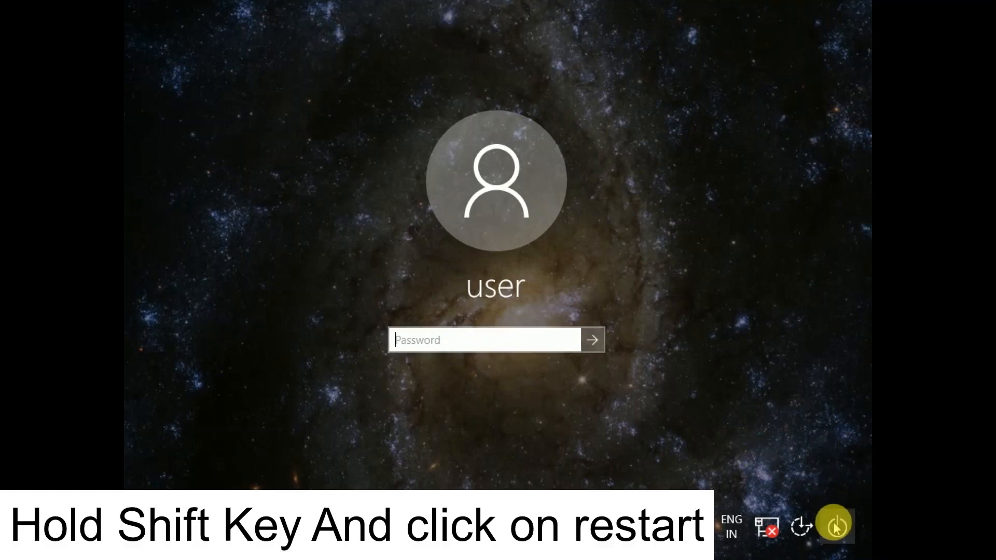
Restart from the sign-in screen's power menu into the recovery environment.
click(836, 526)
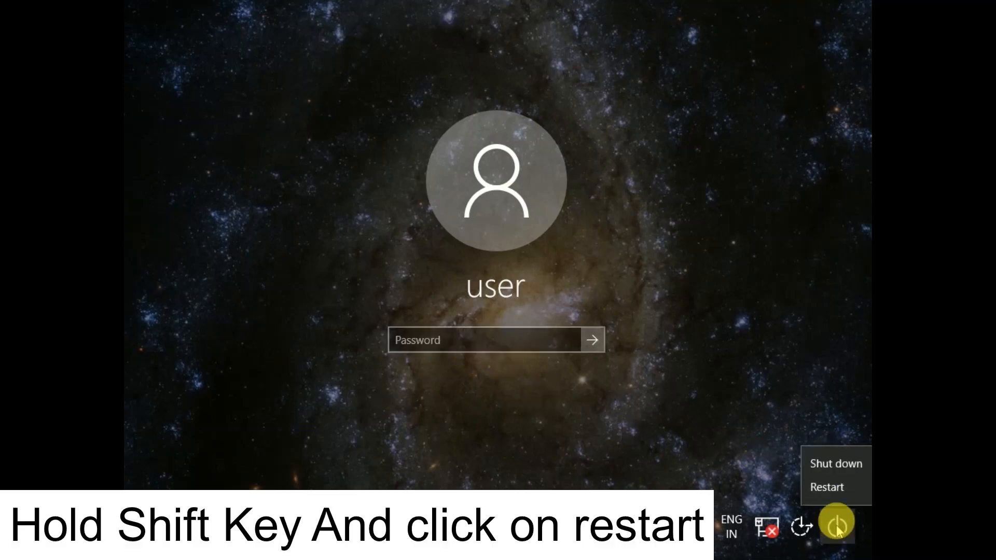
mouse_move(827, 487)
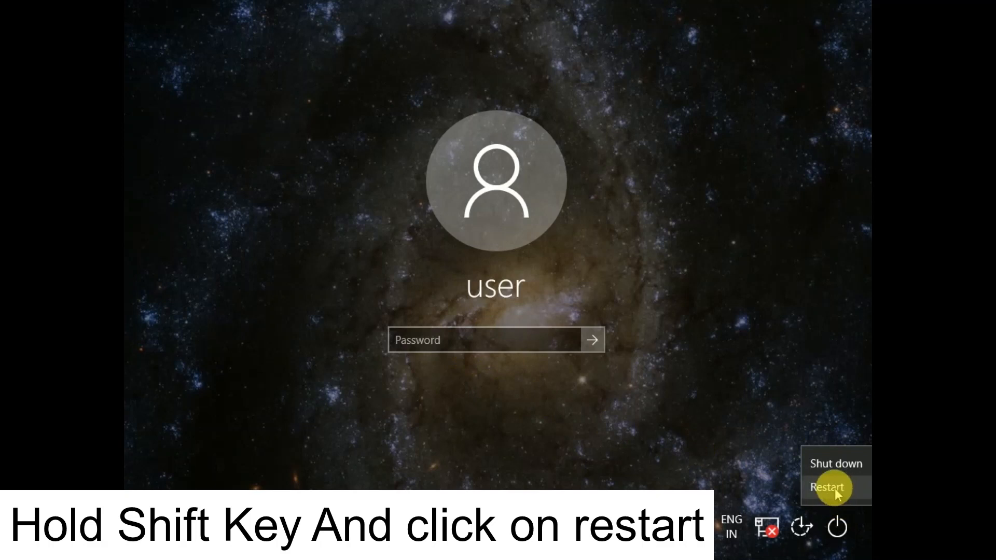
click(826, 487)
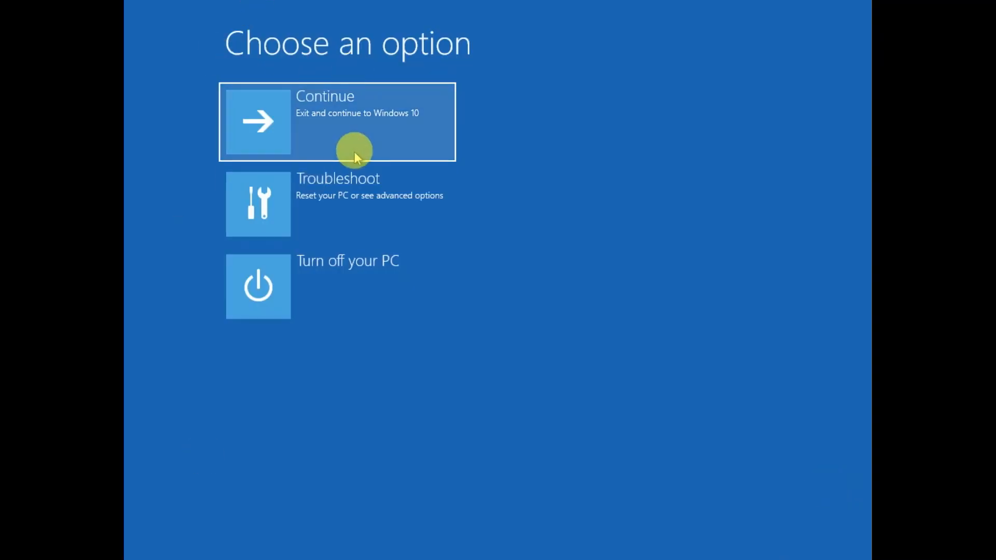
mouse_move(353, 211)
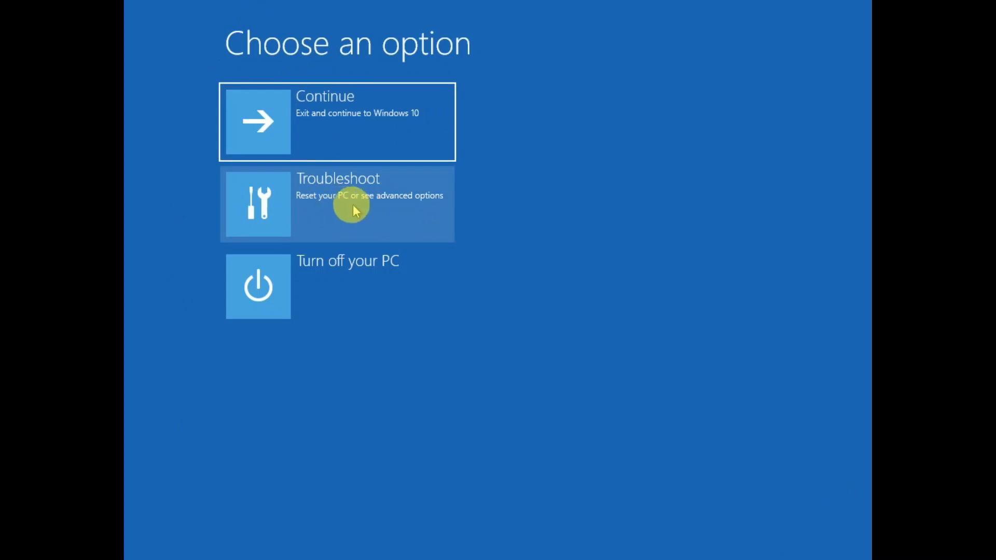
Choose Troubleshoot on the Choose an option screen.
click(337, 203)
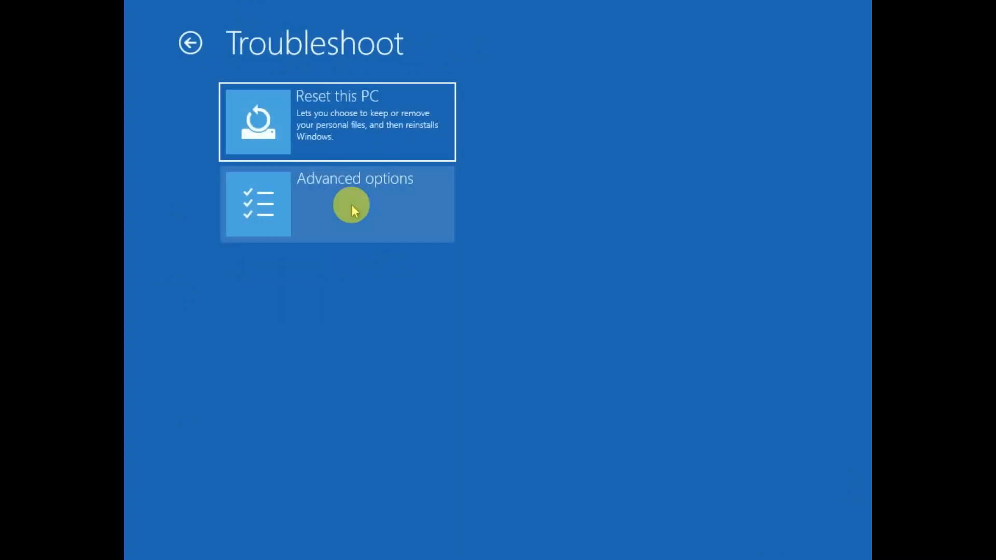
mouse_move(354, 126)
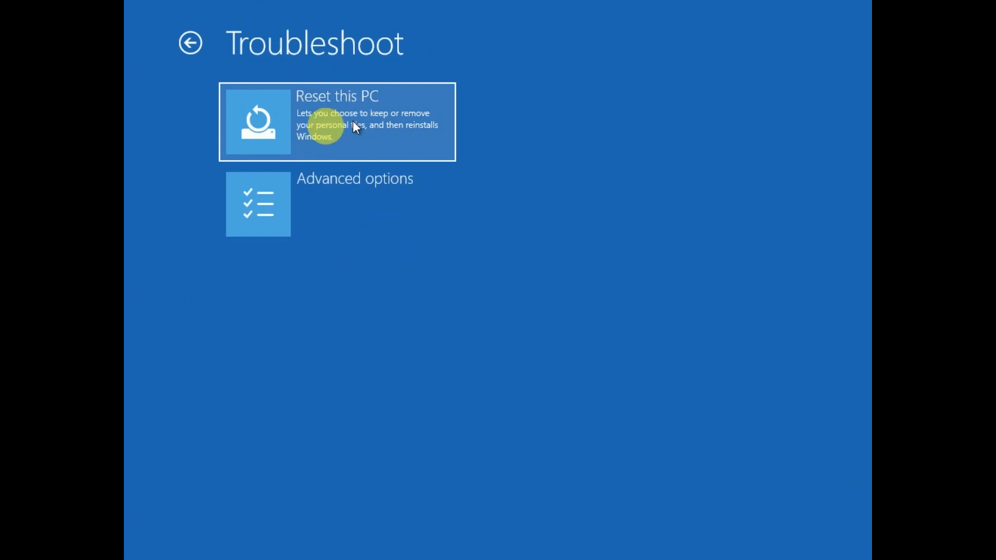
mouse_move(362, 130)
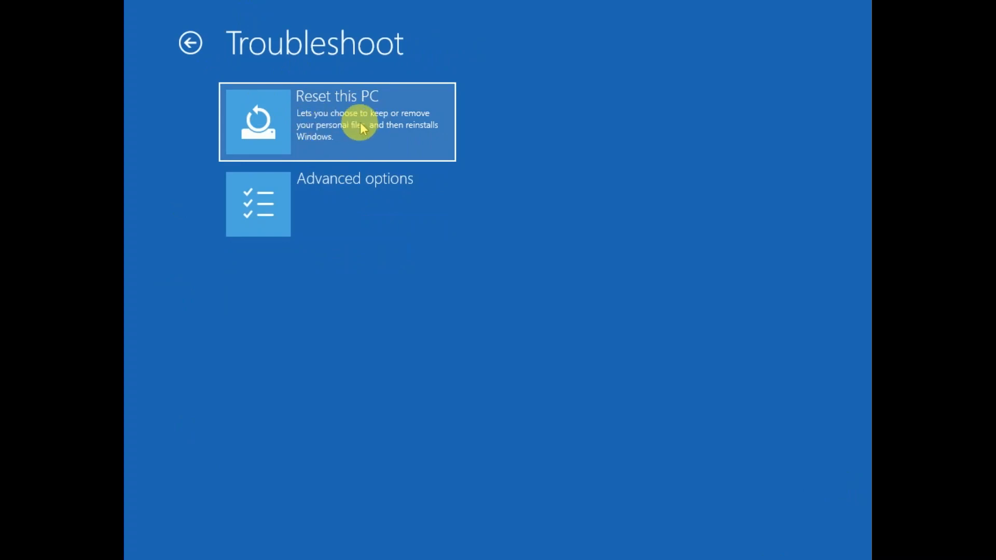
Start Reset this PC and choose Remove everything.
click(336, 122)
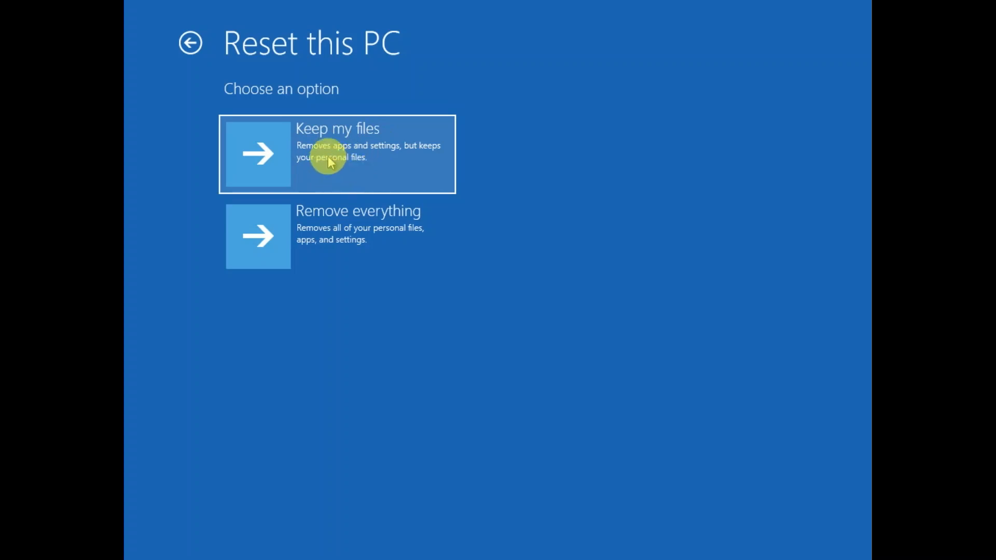
mouse_move(378, 158)
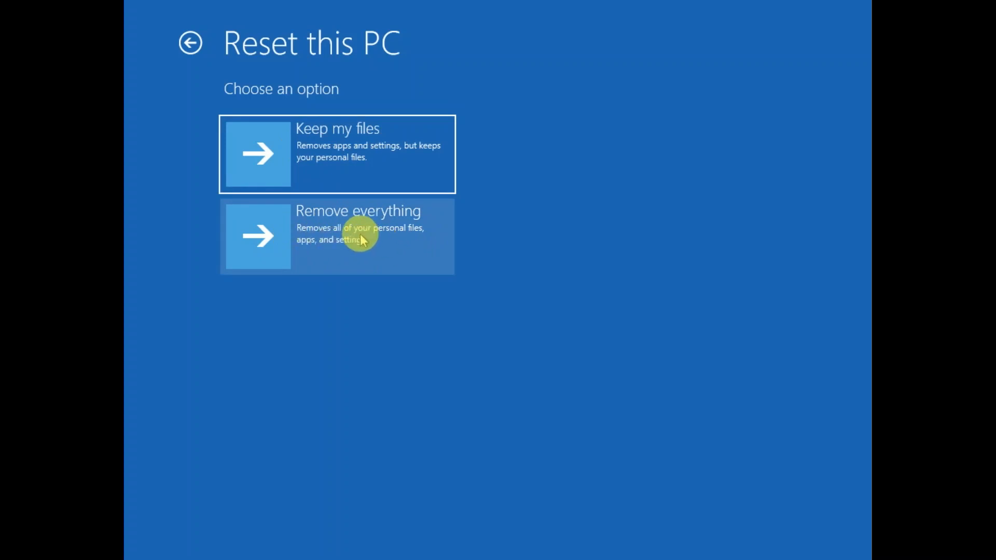
click(337, 236)
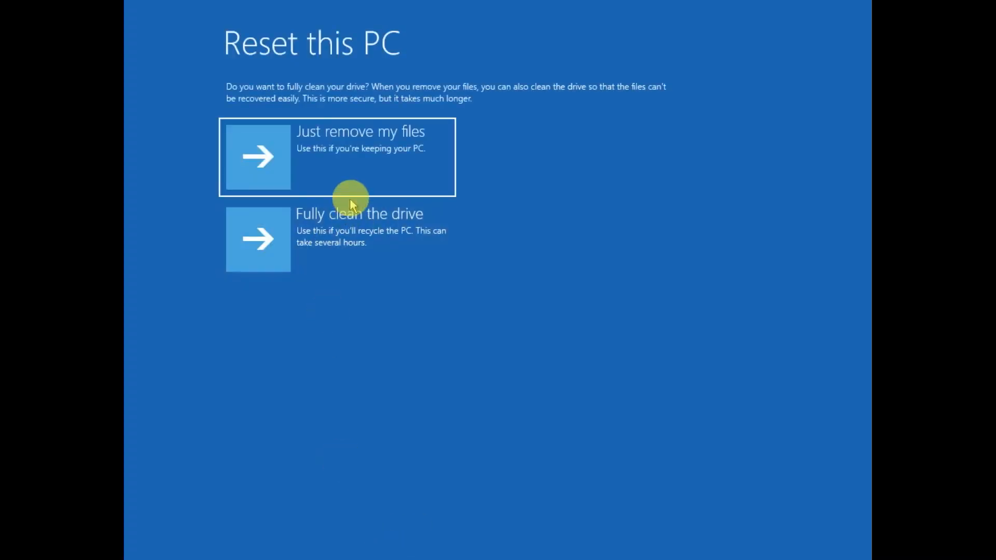
mouse_move(312, 184)
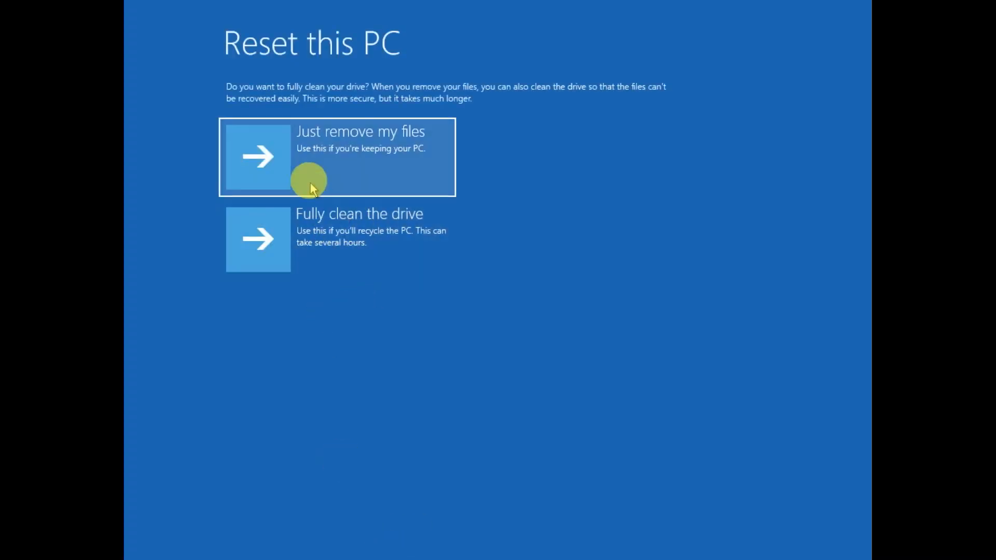
mouse_move(333, 234)
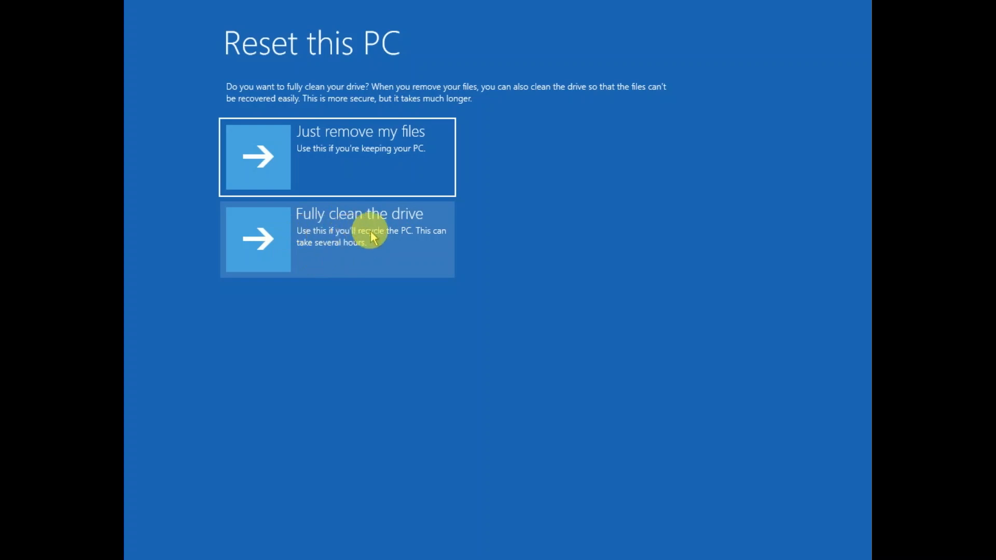
mouse_move(327, 167)
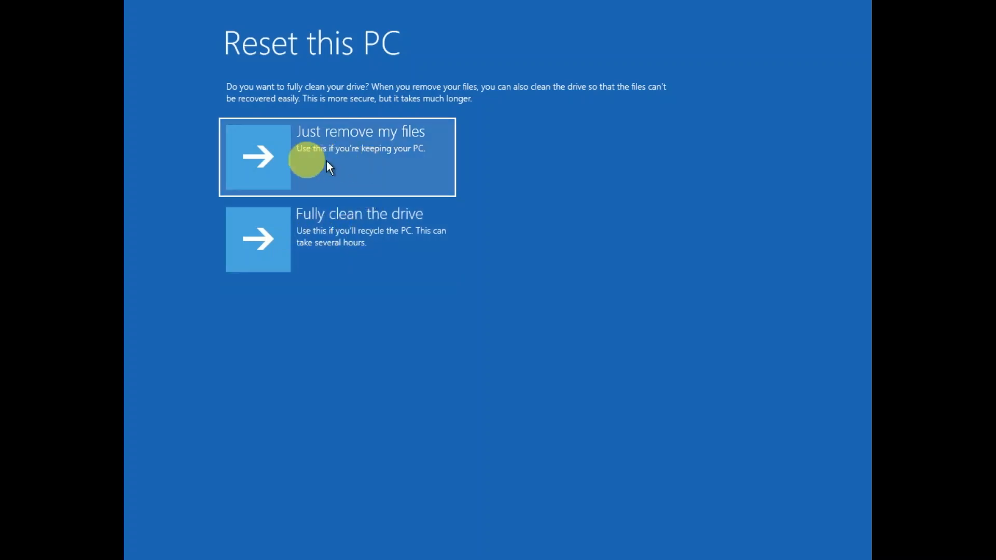